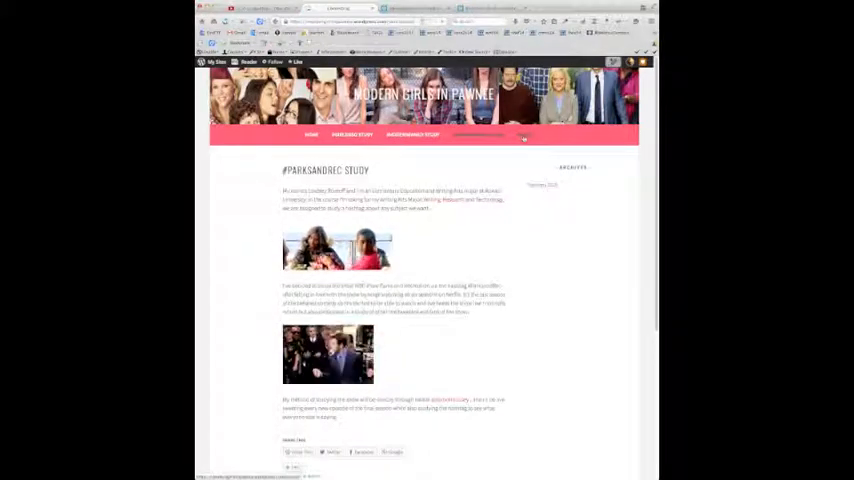
# Leave the #parksandrec post for another menu page, landing on a nearly empty page with a search box.
pyautogui.click(480, 136)
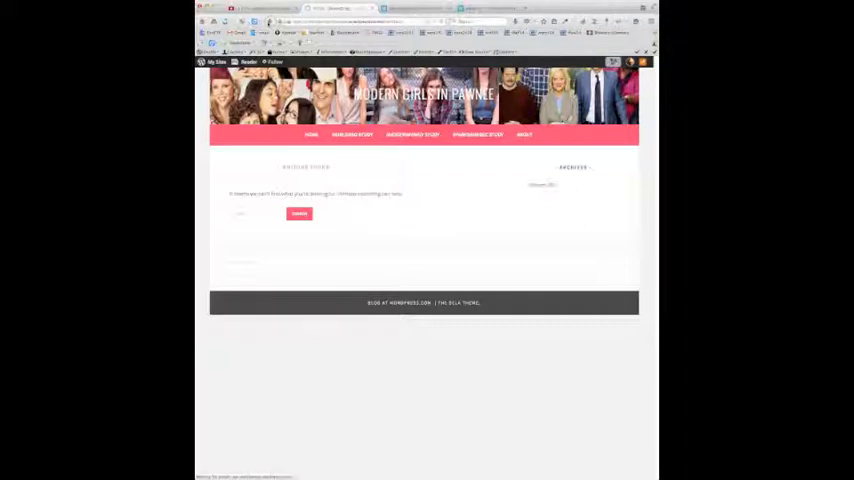
# Go to the blog's About page with its short introduction and reply form.
pyautogui.click(524, 134)
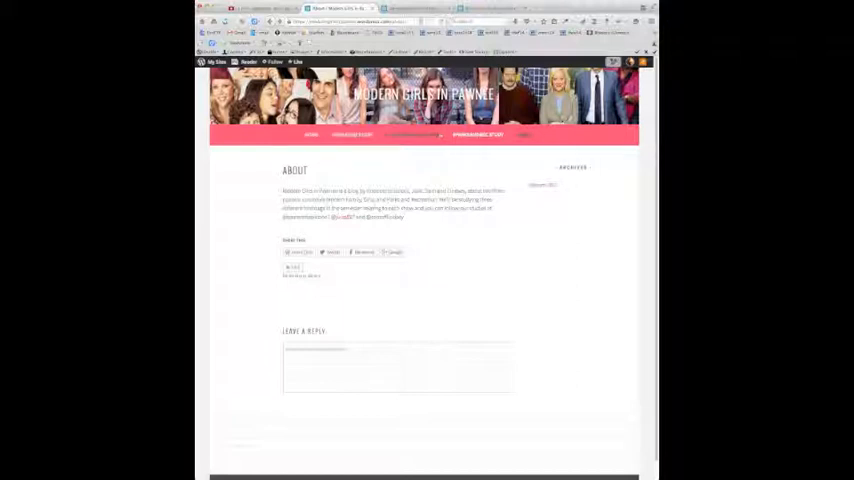
pyautogui.moveTo(482, 170)
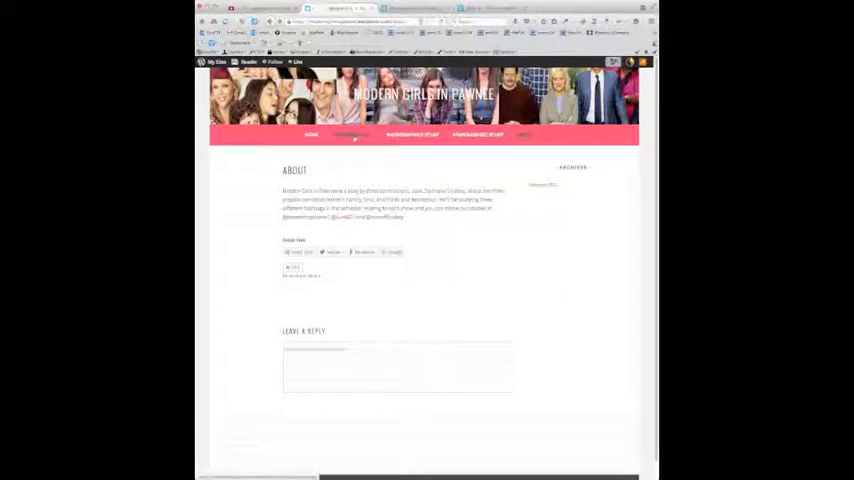
pyautogui.click(350, 134)
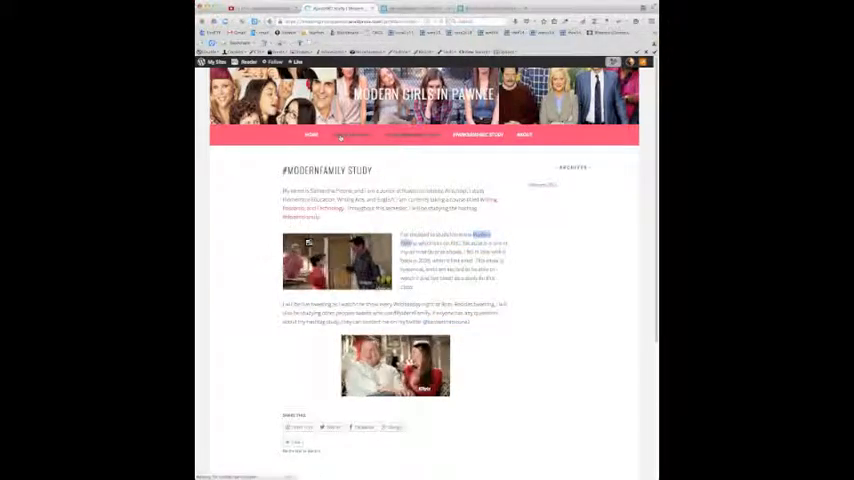
pyautogui.click(350, 136)
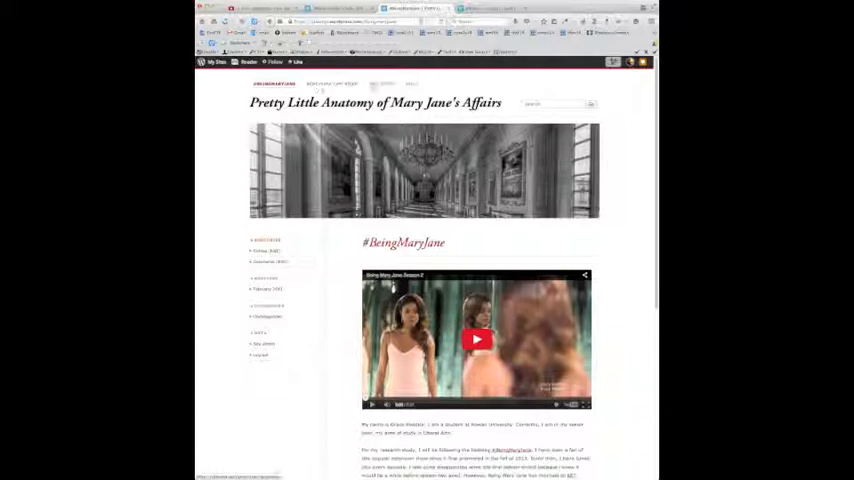
# Scroll down the #BeingMaryJane post past the embedded video.
pyautogui.scroll(-3)
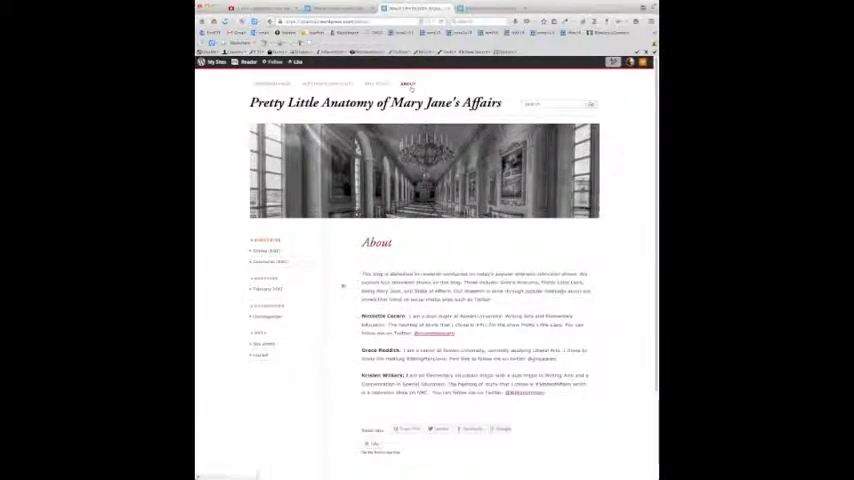
# Move down the Mary Jane's Affairs About page to the contributor bios.
pyautogui.scroll(-3)
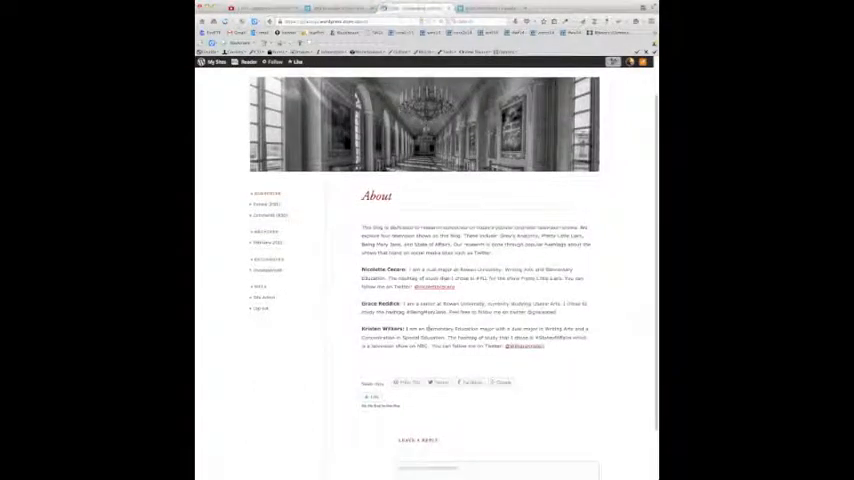
pyautogui.doubleClick(382, 270)
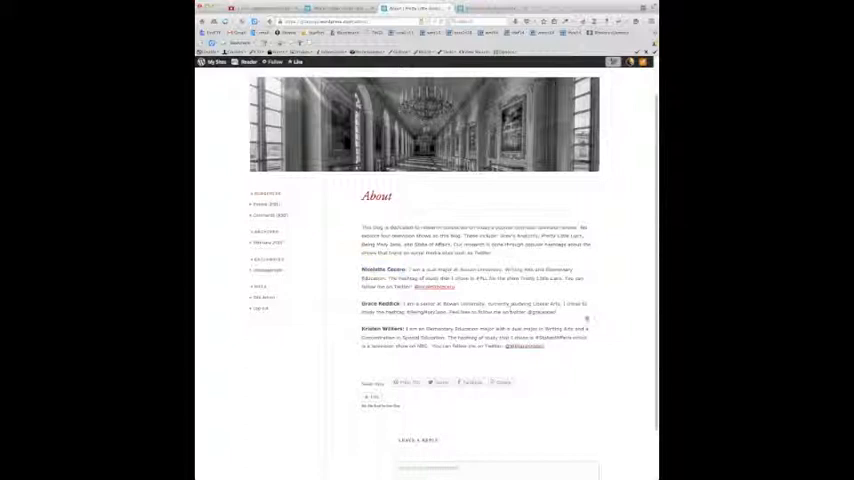
pyautogui.moveTo(568, 348)
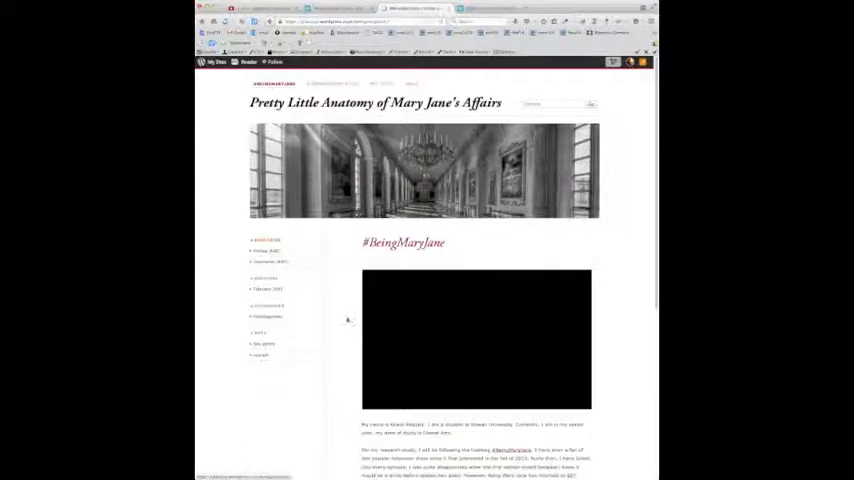
# Scroll through the #BeingMaryJane post's video, text and list, then back up.
pyautogui.scroll(-3)
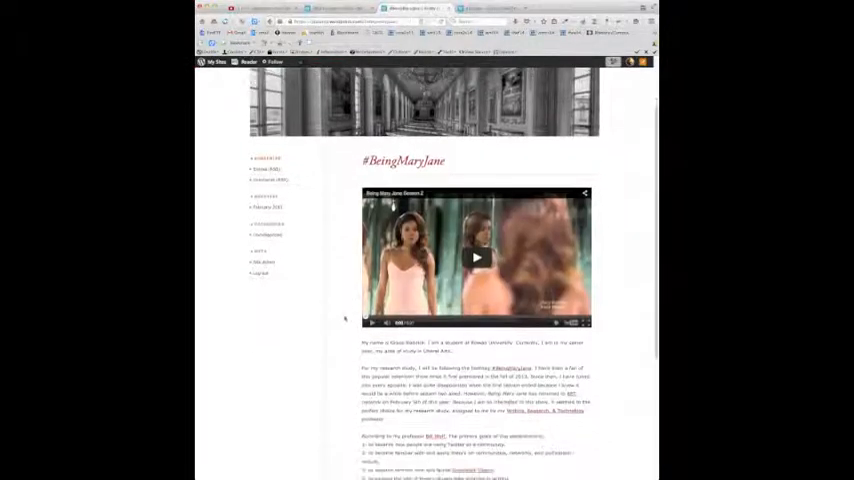
pyautogui.scroll(-3)
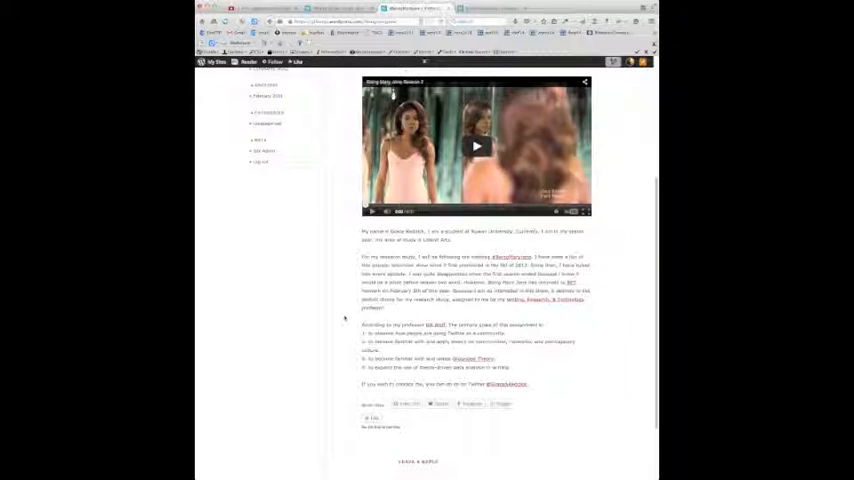
pyautogui.scroll(3)
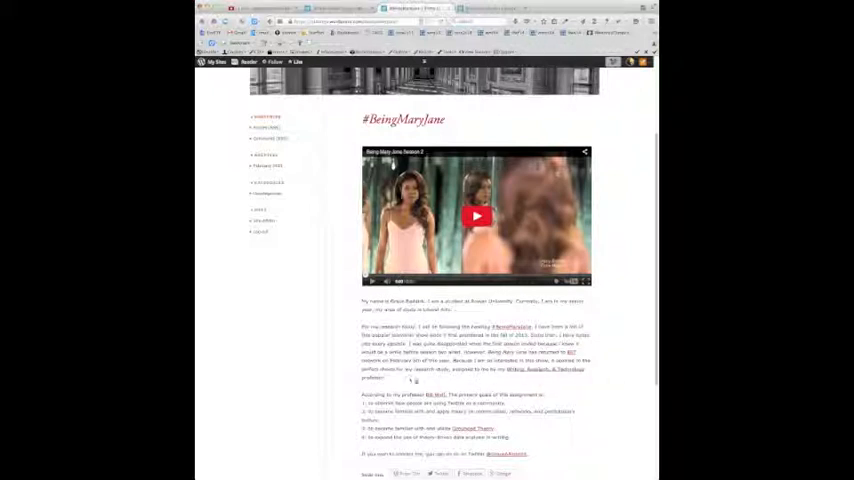
pyautogui.scroll(3)
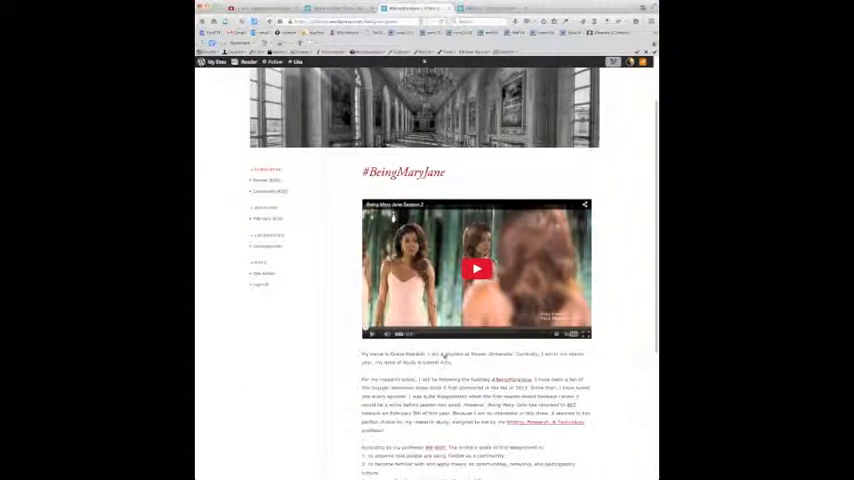
pyautogui.scroll(-3)
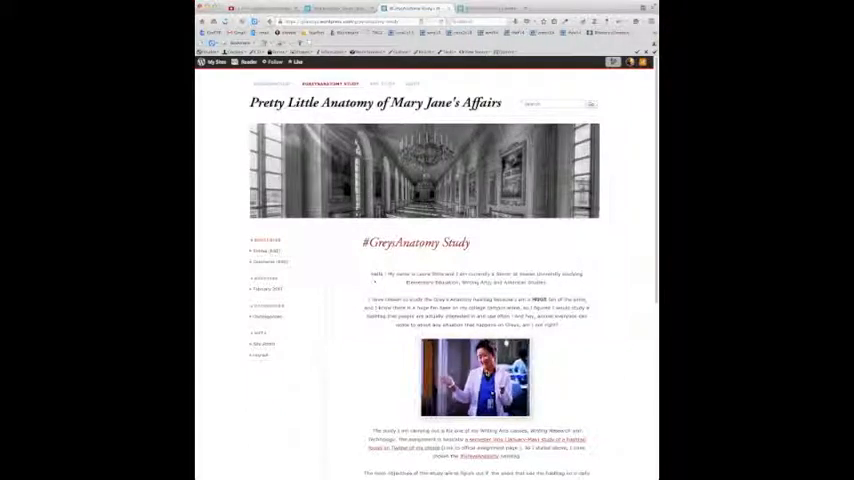
# Scroll down and back up through the #GreyAnatomy Study page before moving to the #PLL Study.
pyautogui.scroll(-3)
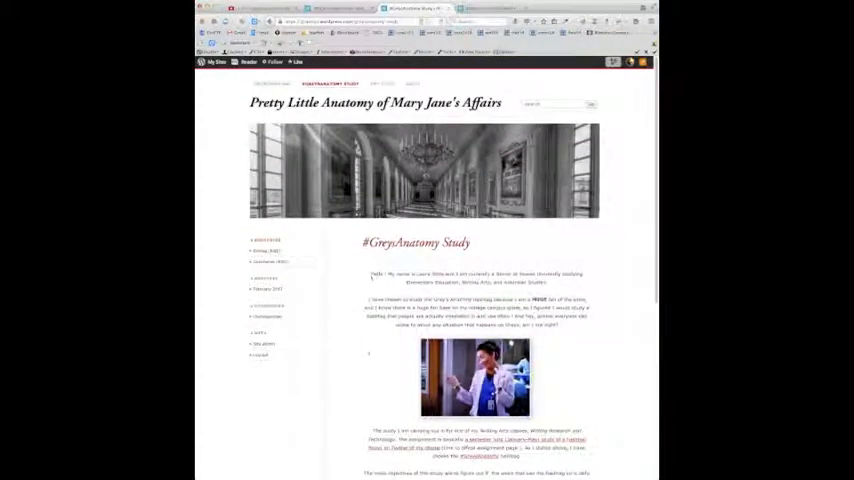
pyautogui.scroll(-3)
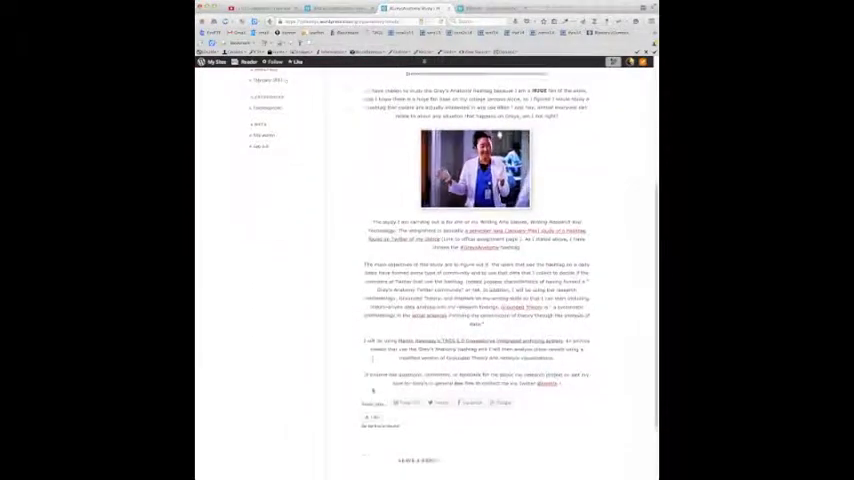
pyautogui.scroll(3)
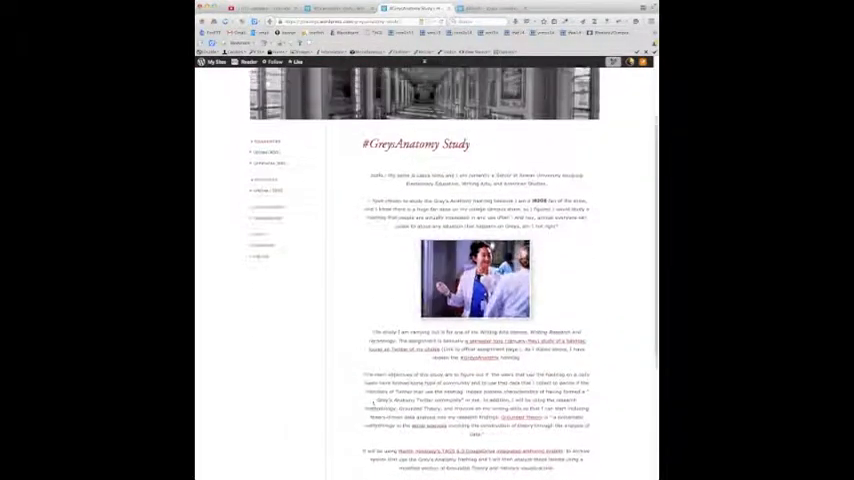
pyautogui.scroll(3)
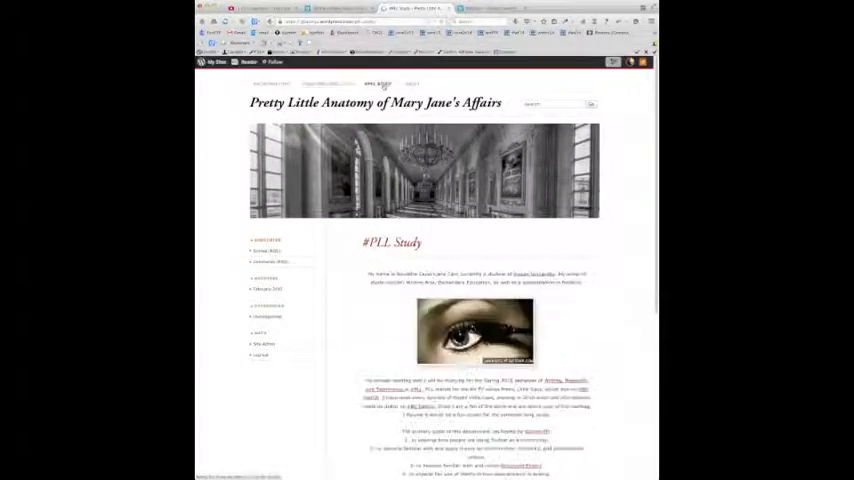
# Scroll down the front page to the 'My Not So Zen Experience With Zen Pen' post.
pyautogui.scroll(-3)
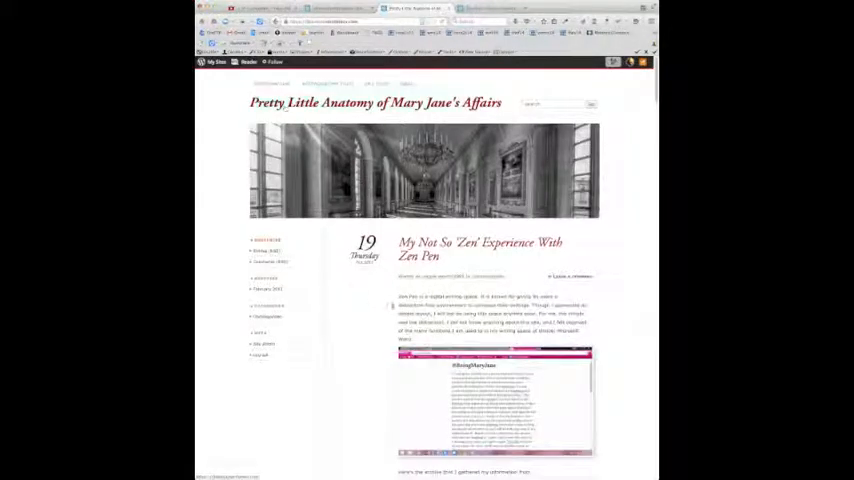
# Scroll through all the home-page posts, then return to the #GreyAnatomy Study page.
pyautogui.scroll(-3)
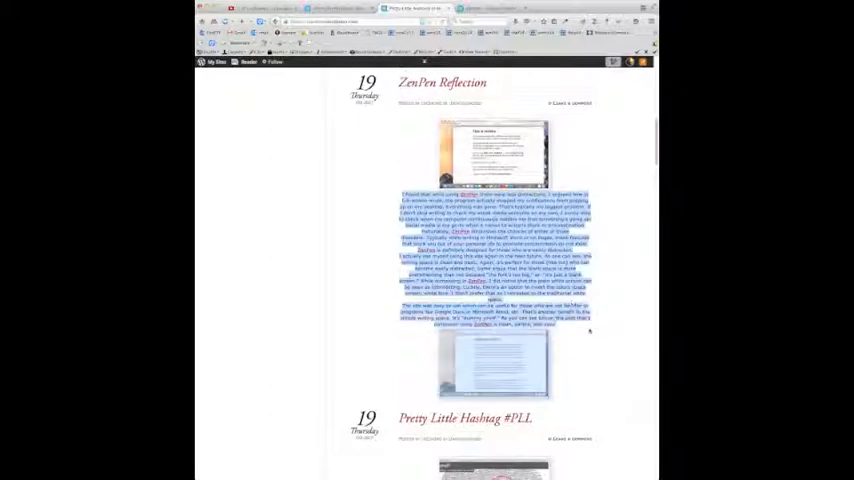
pyautogui.scroll(-3)
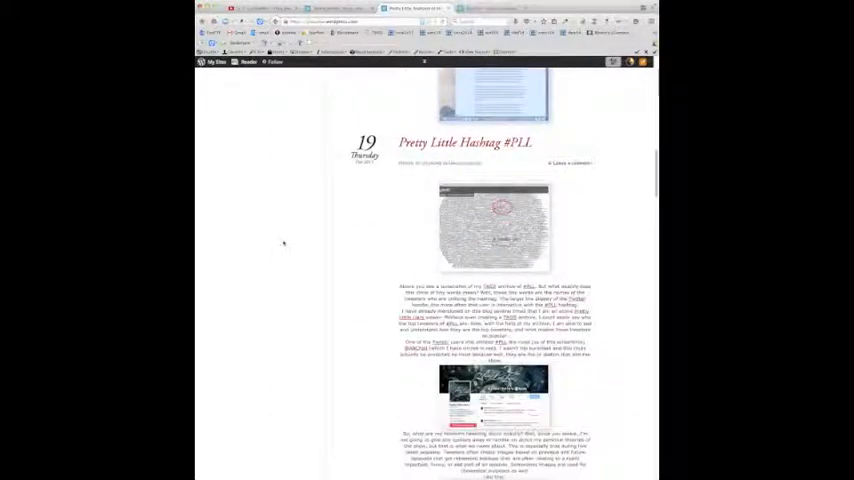
pyautogui.scroll(-3)
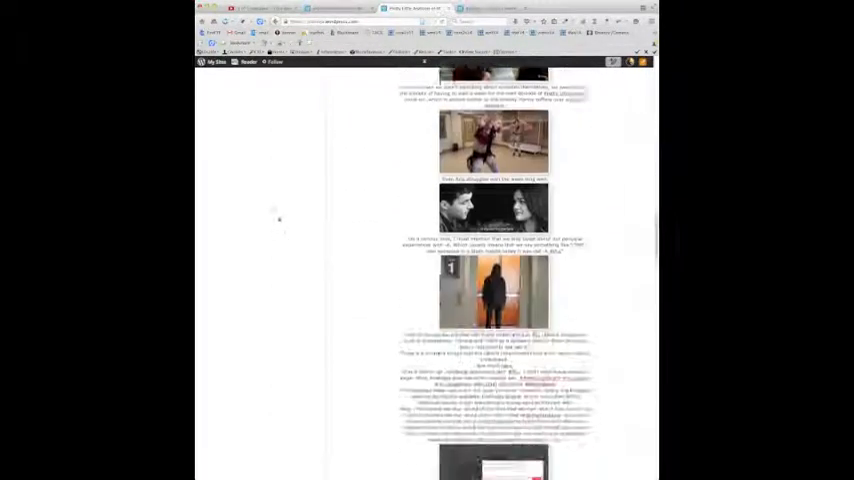
pyautogui.scroll(-3)
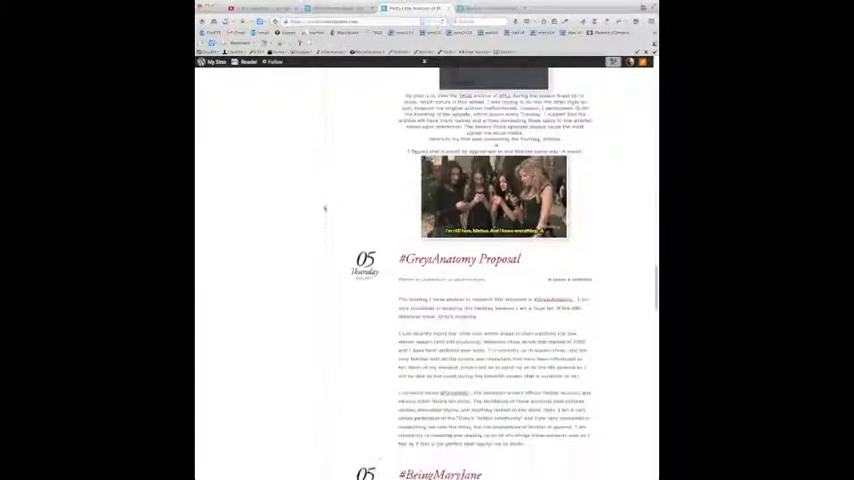
pyautogui.scroll(-3)
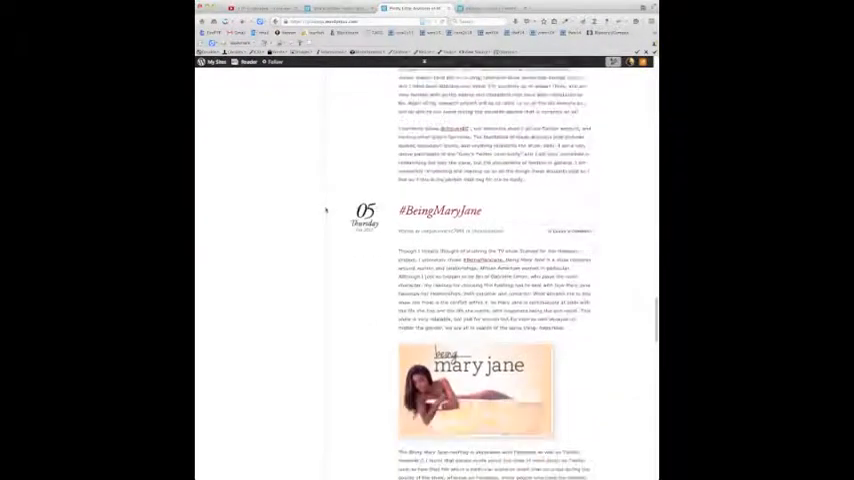
pyautogui.scroll(-3)
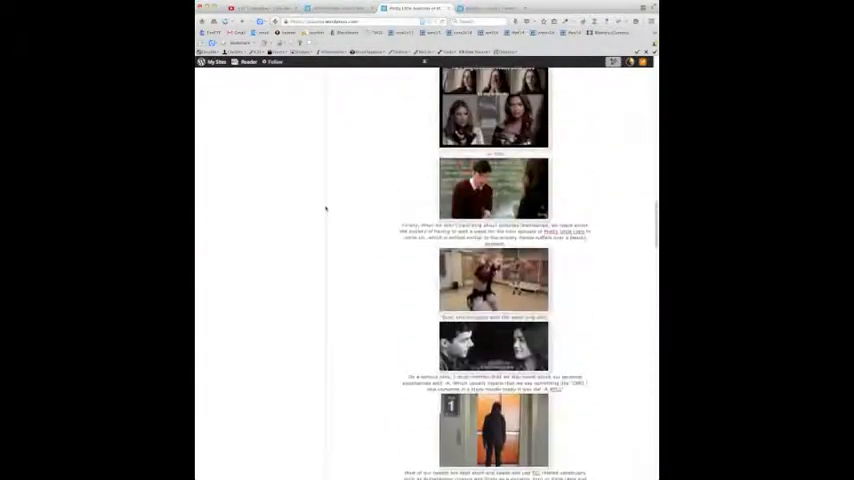
pyautogui.scroll(3)
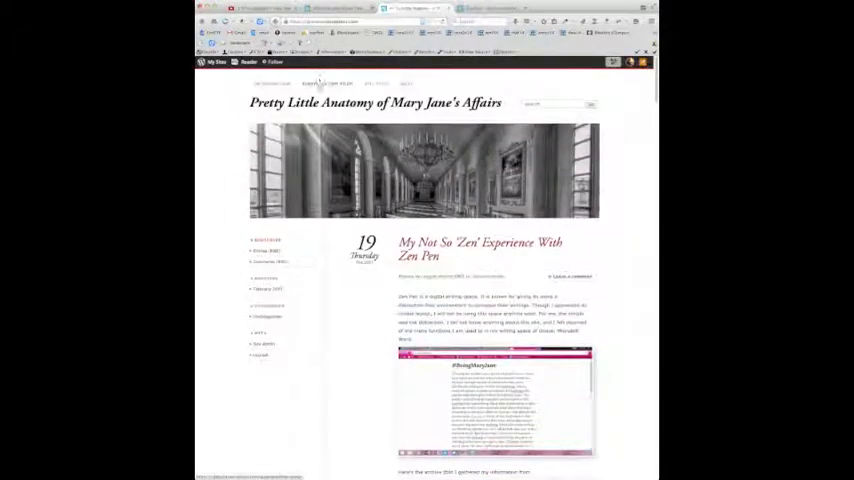
pyautogui.click(322, 84)
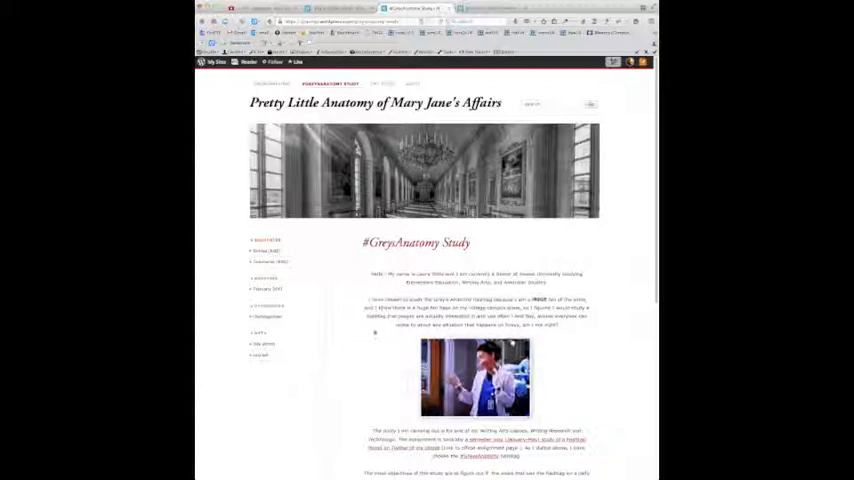
pyautogui.scroll(-3)
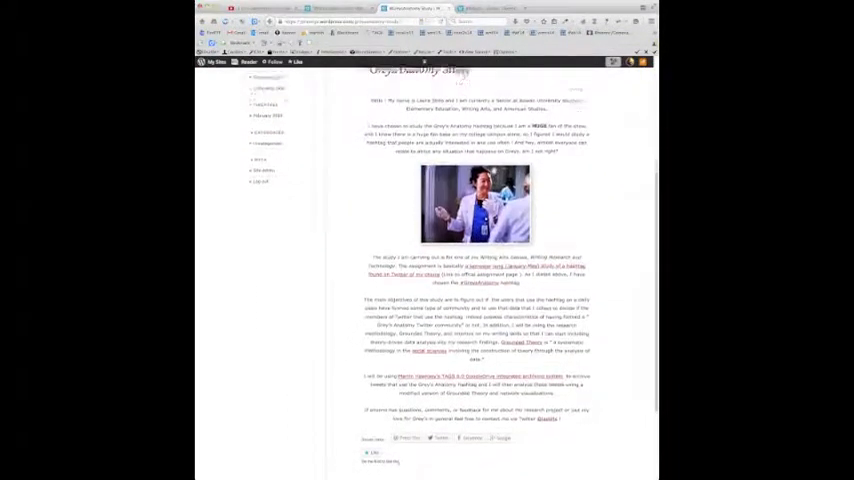
pyautogui.scroll(3)
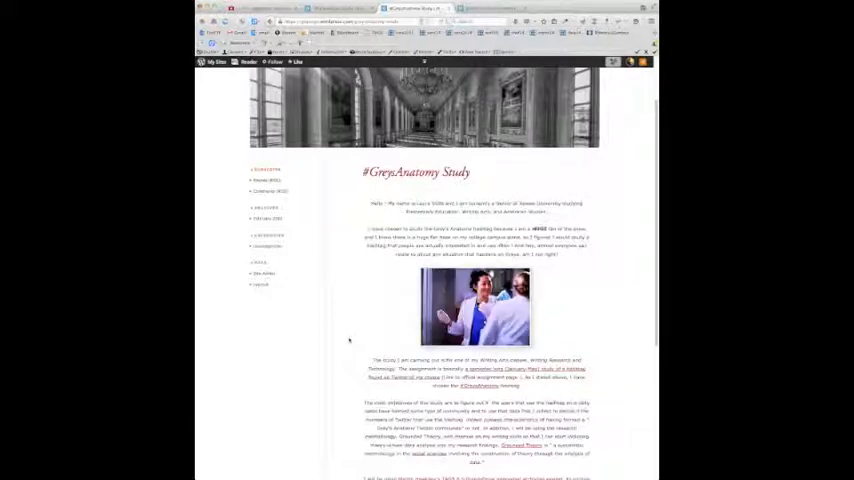
pyautogui.scroll(-3)
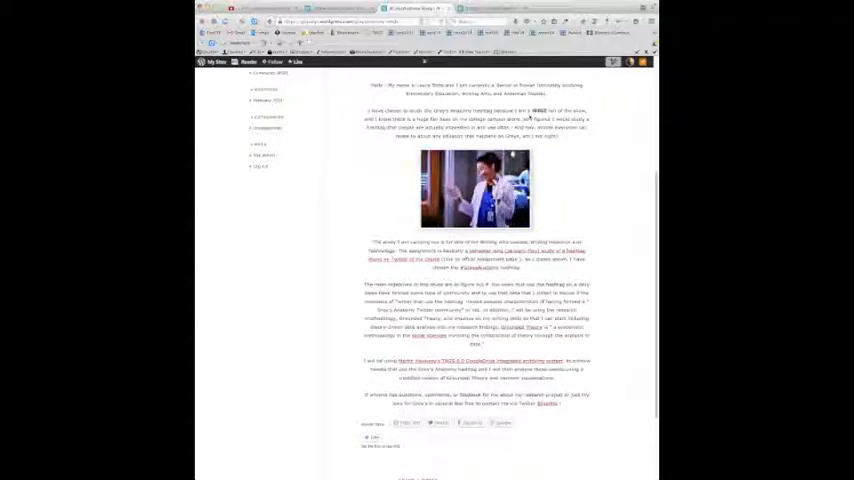
pyautogui.scroll(3)
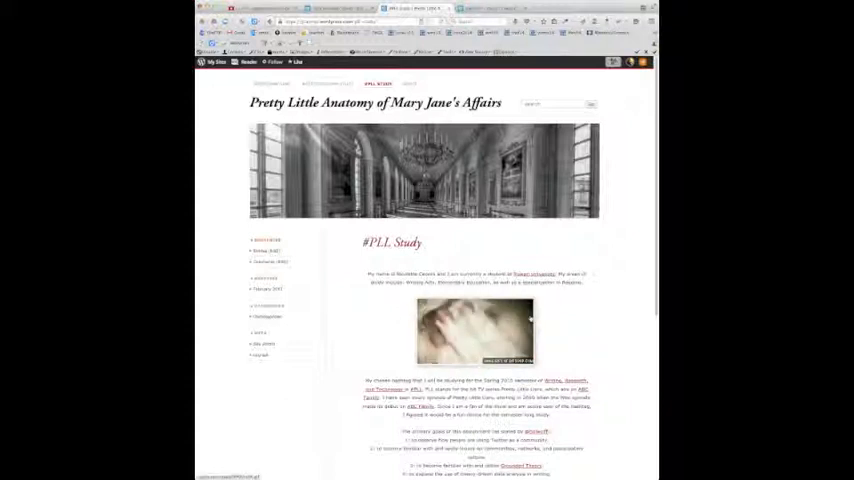
# Scroll down and back up through the #TLL Study post with its eye photo.
pyautogui.scroll(-3)
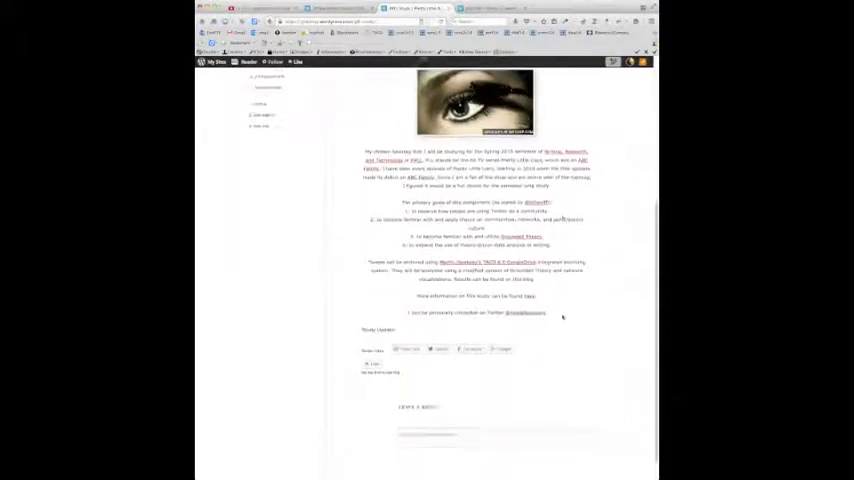
pyautogui.scroll(3)
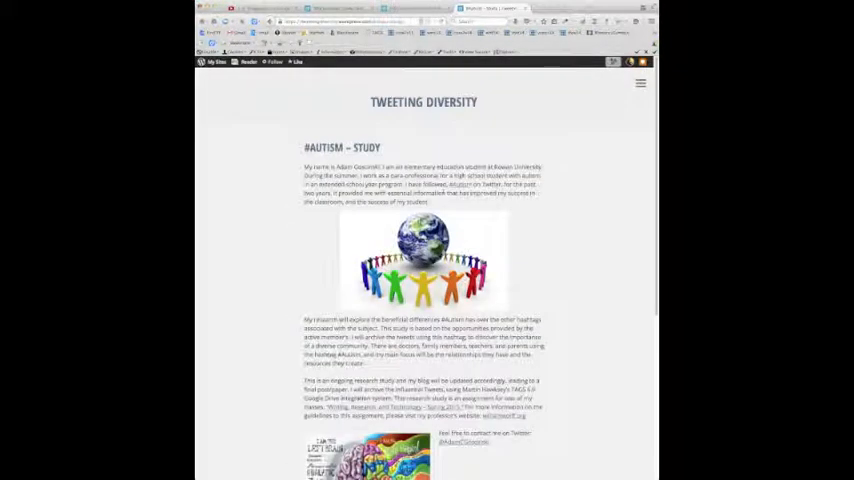
# Move from Tweeting Diversity's #AUTISM – STUDY page to its About the Blog and Bloggers page.
pyautogui.scroll(-3)
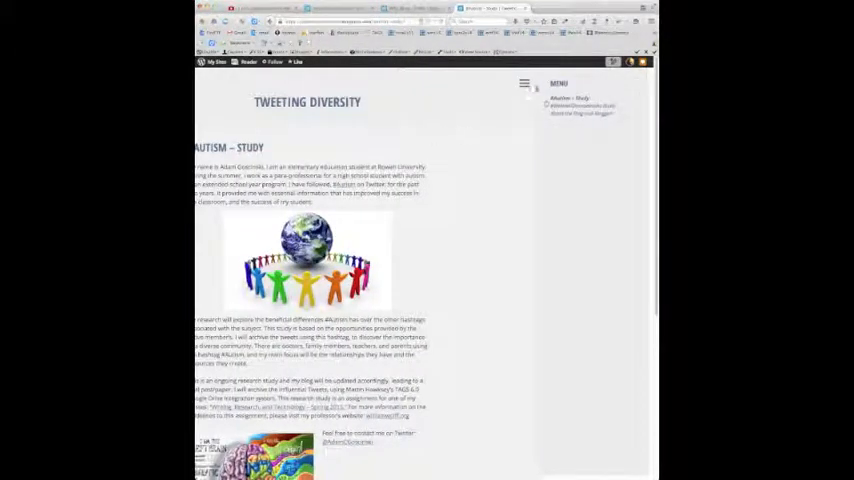
pyautogui.click(524, 84)
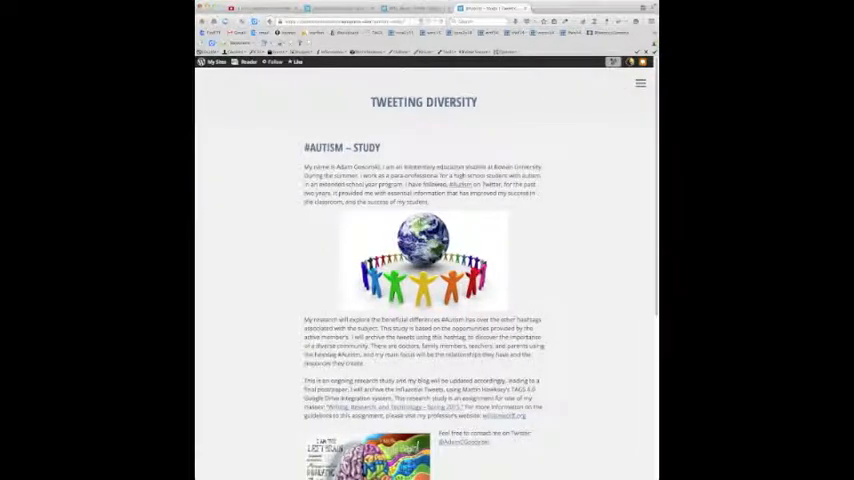
pyautogui.click(640, 84)
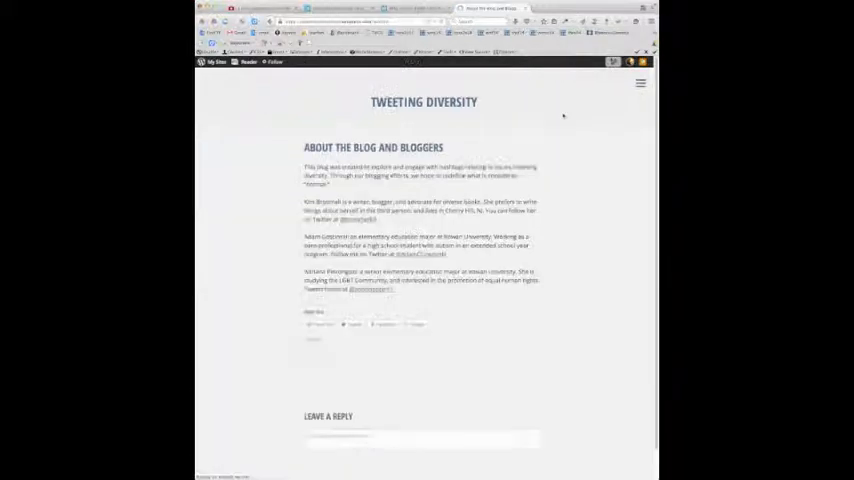
# Read the About the Blog and Bloggers page, then return to the #AUTISM – STUDY page.
pyautogui.click(316, 324)
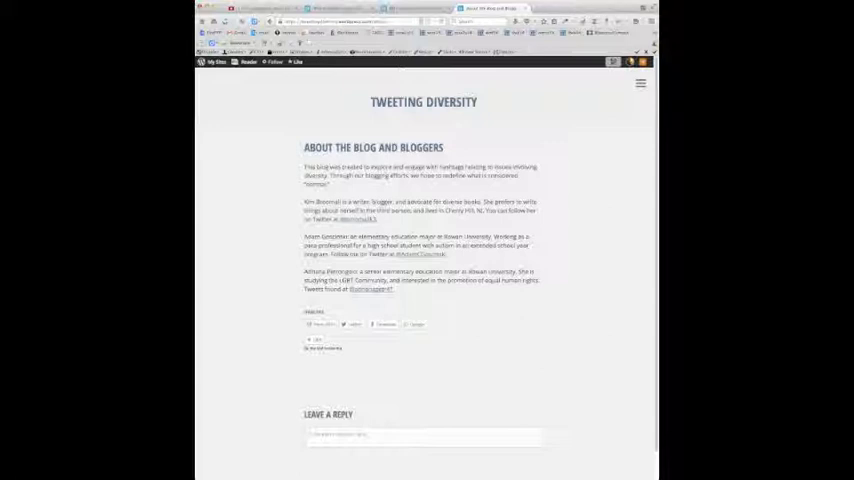
pyautogui.doubleClick(318, 202)
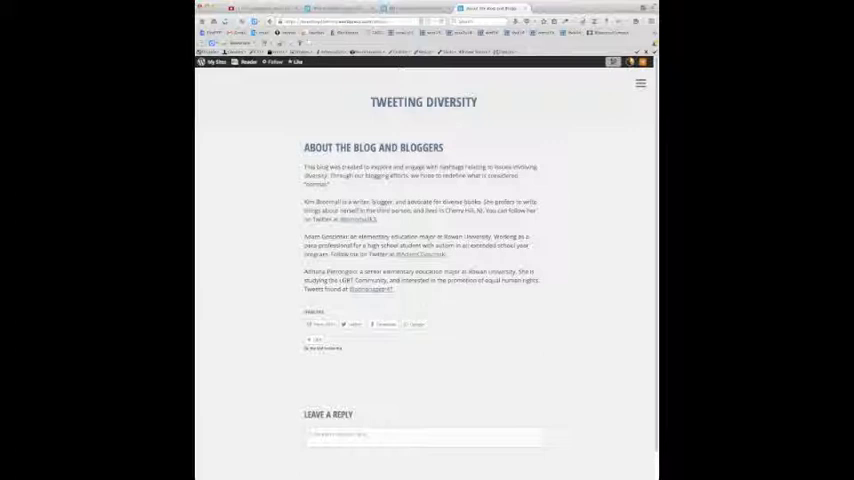
pyautogui.click(640, 84)
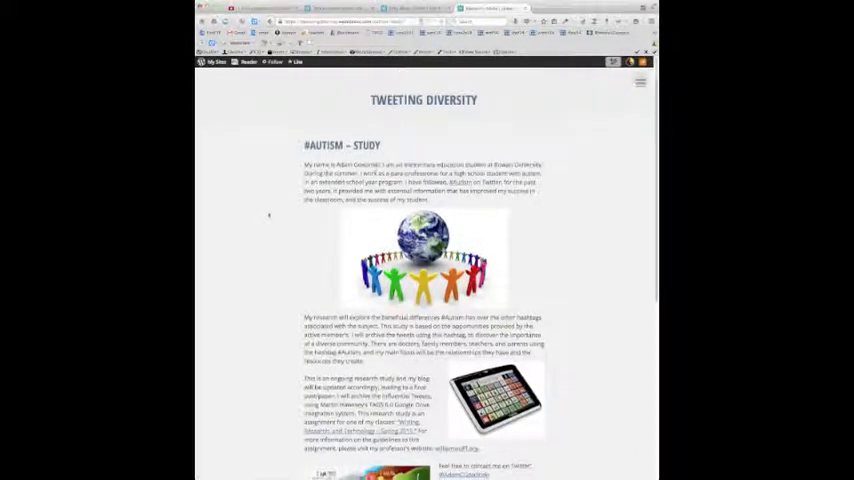
pyautogui.scroll(-3)
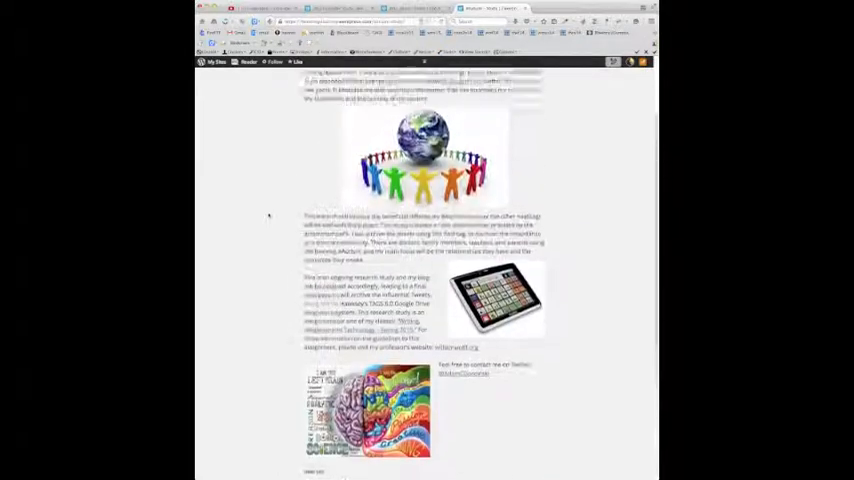
pyautogui.scroll(3)
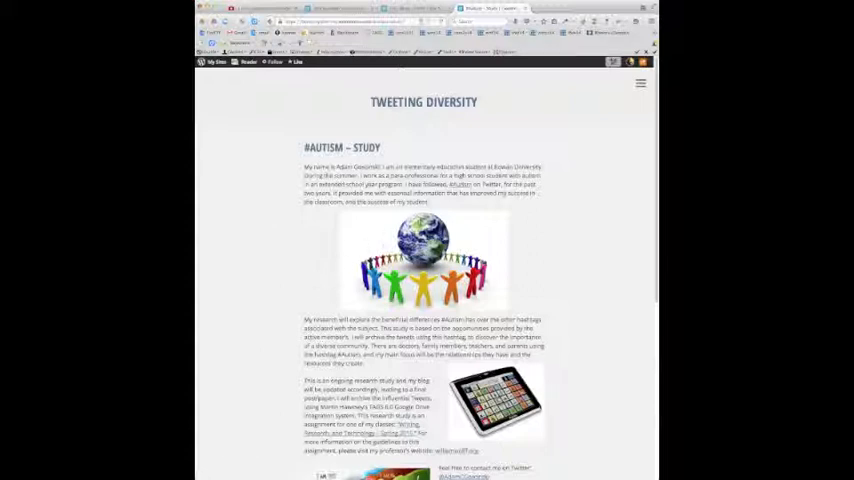
pyautogui.scroll(-3)
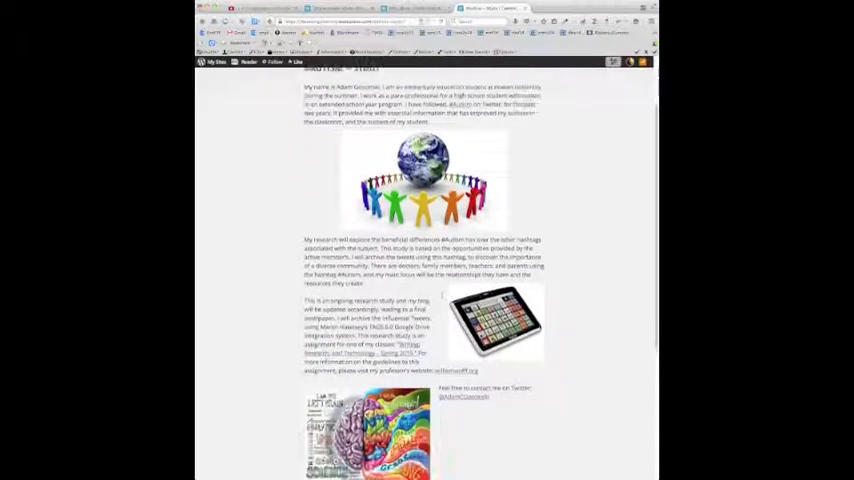
pyautogui.scroll(-3)
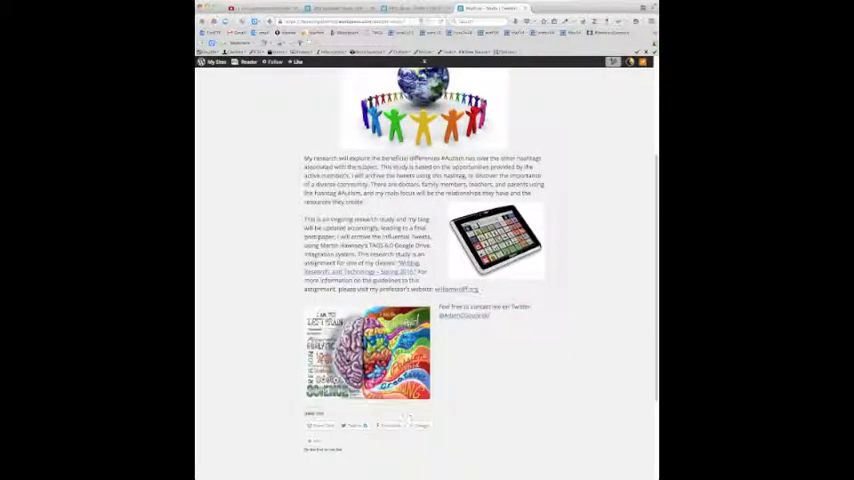
pyautogui.scroll(3)
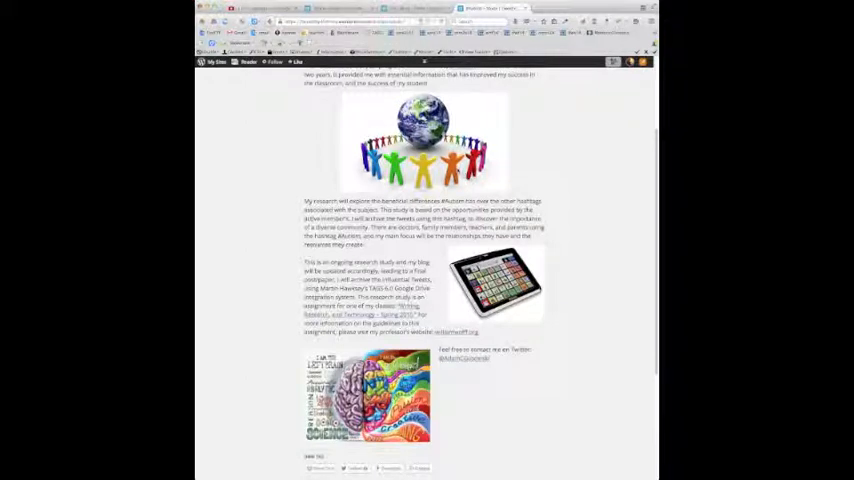
pyautogui.scroll(3)
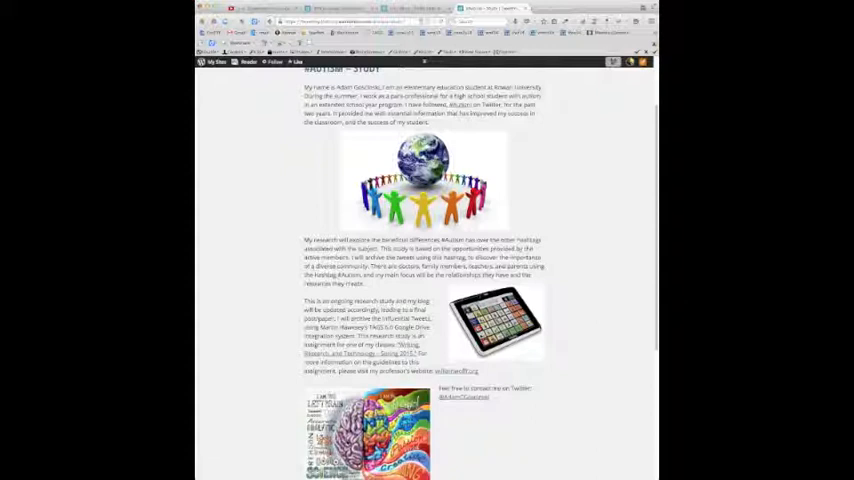
pyautogui.doubleClick(320, 344)
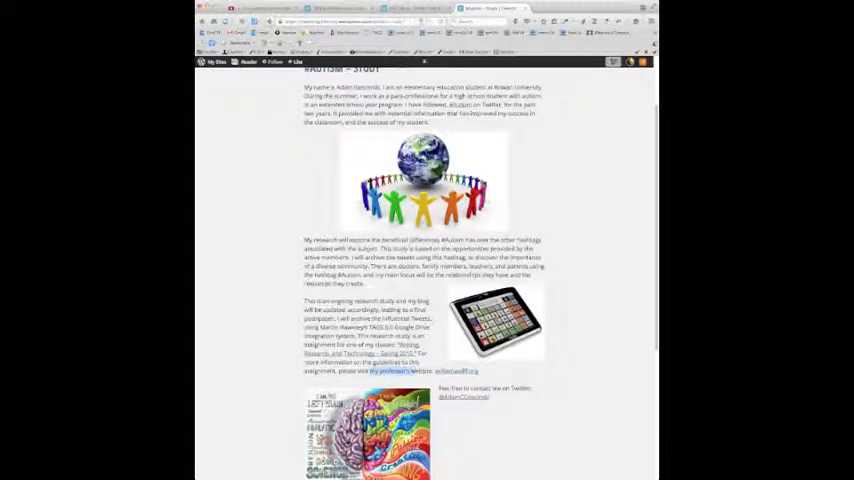
pyautogui.scroll(-3)
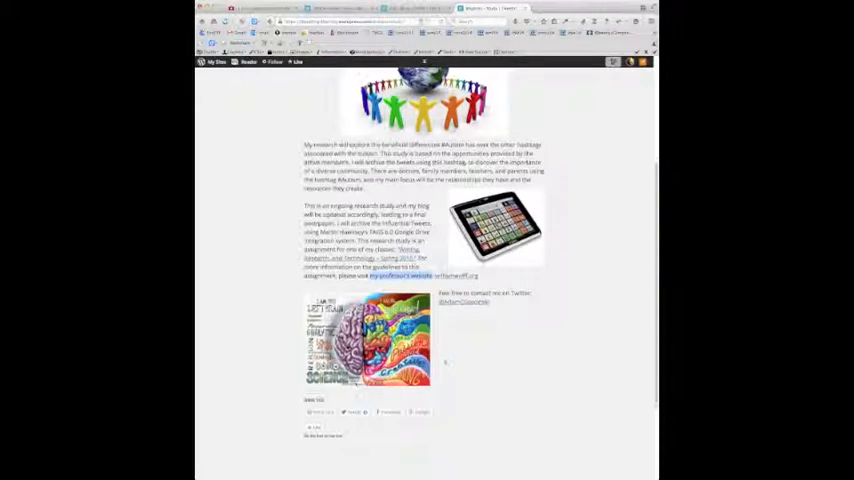
pyautogui.scroll(3)
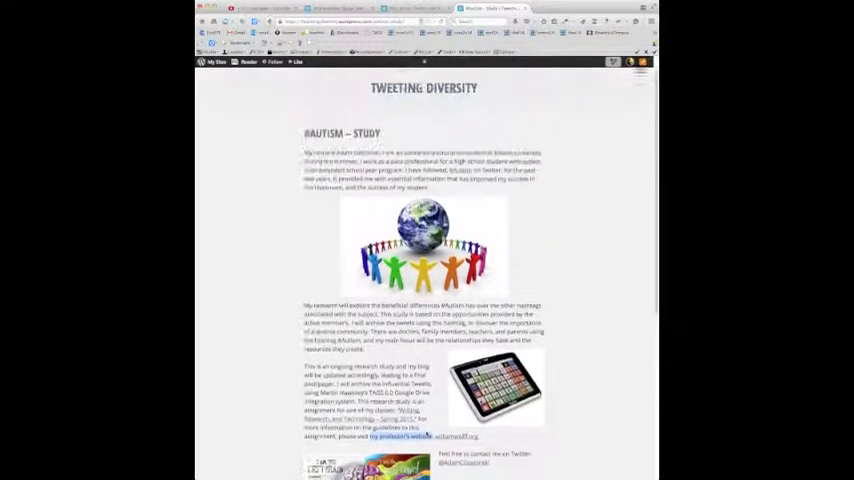
pyautogui.scroll(-3)
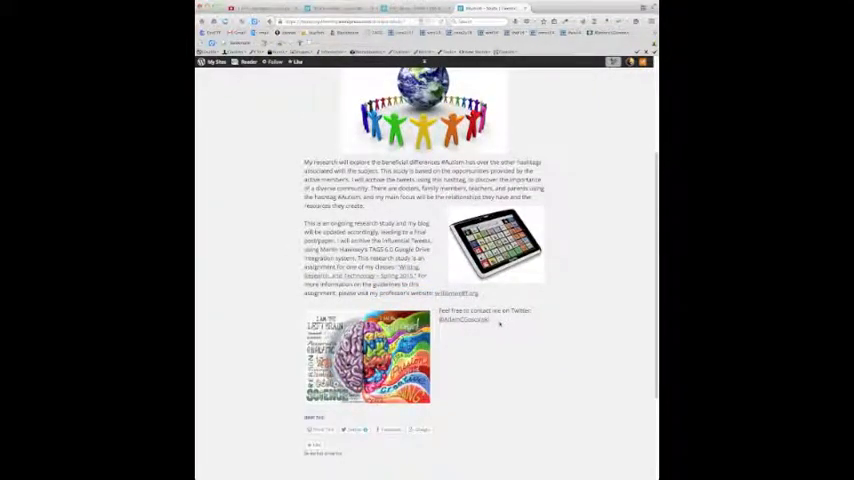
pyautogui.scroll(3)
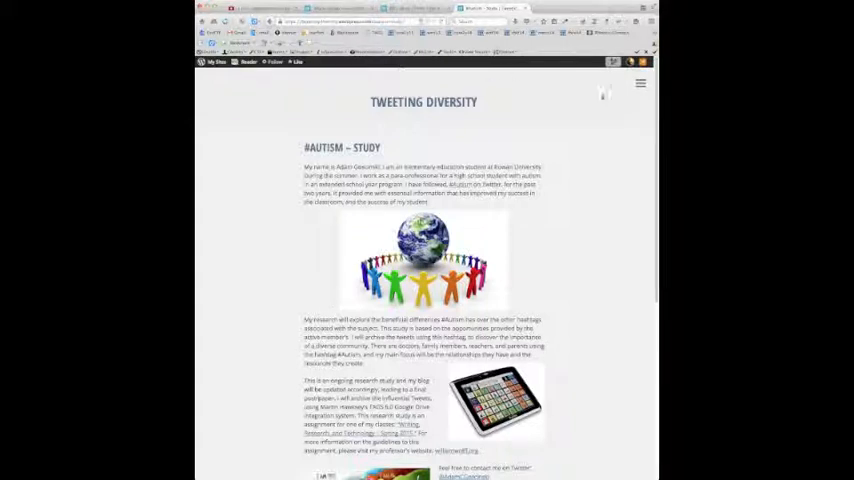
# Switch to the #WeNeedDiverseBooks Study post and scroll through its research text, link and badge.
pyautogui.click(640, 84)
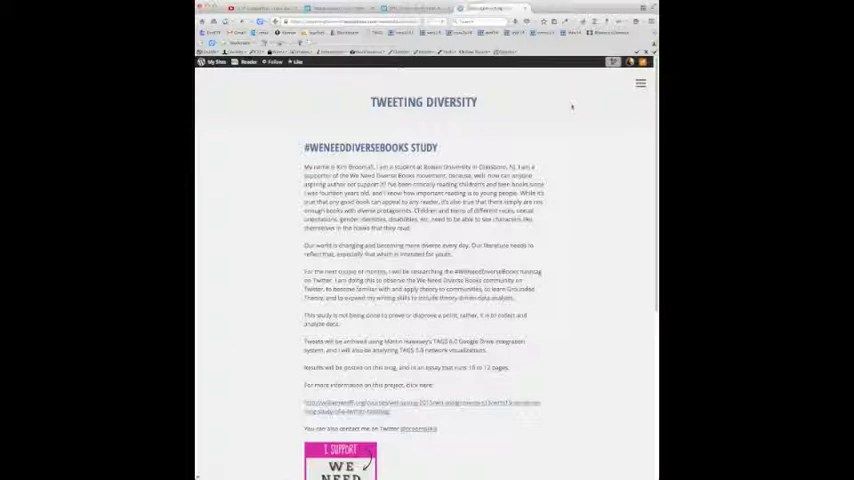
pyautogui.scroll(-3)
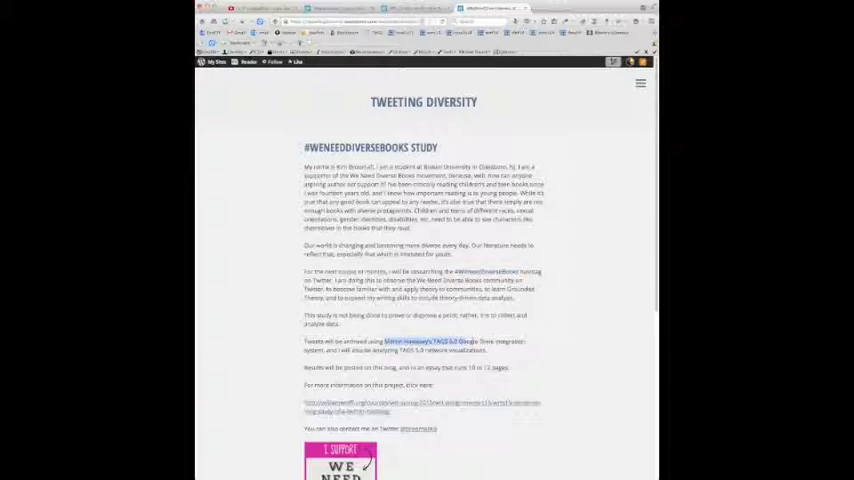
pyautogui.scroll(-3)
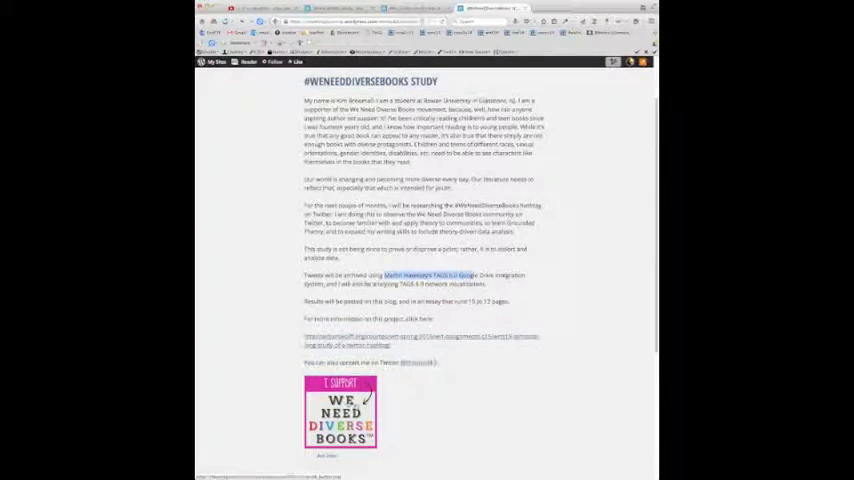
pyautogui.scroll(-3)
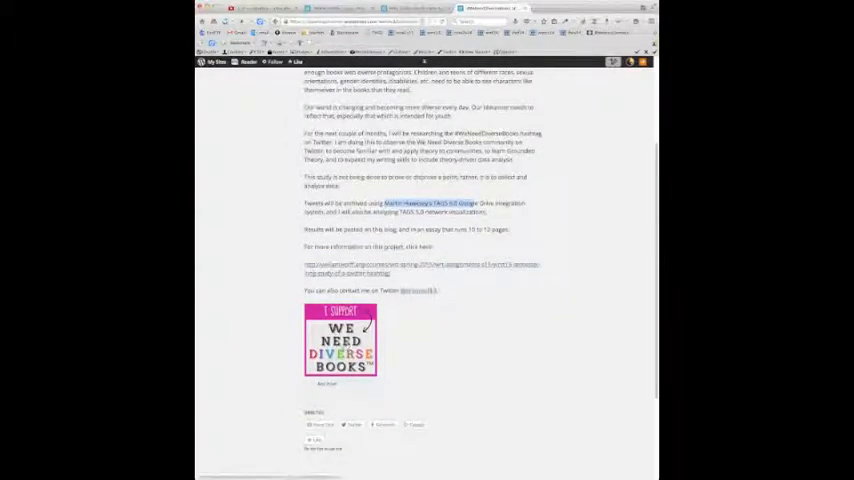
pyautogui.scroll(3)
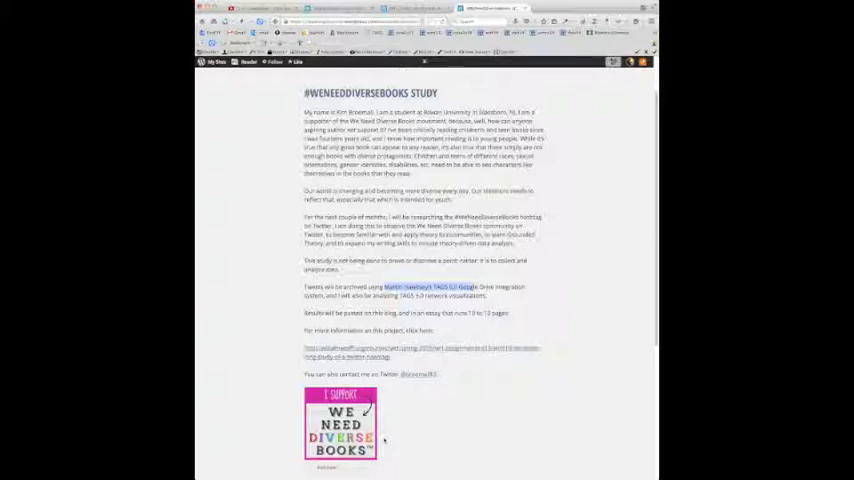
pyautogui.moveTo(392, 432)
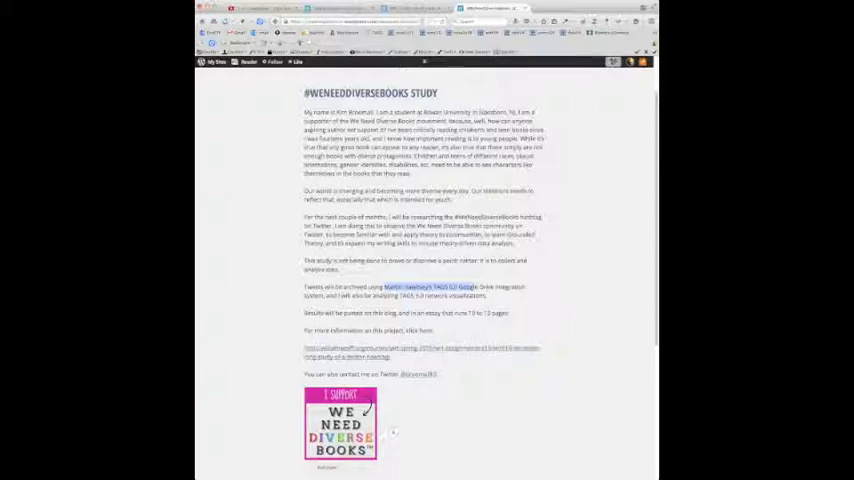
pyautogui.scroll(3)
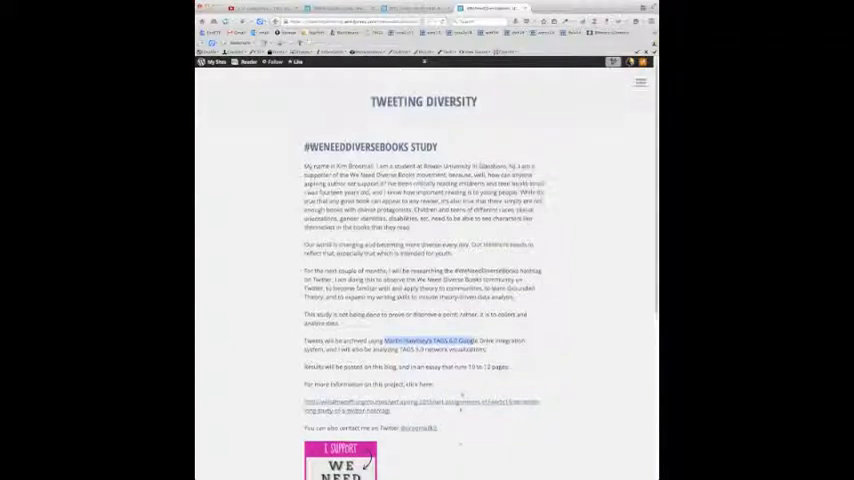